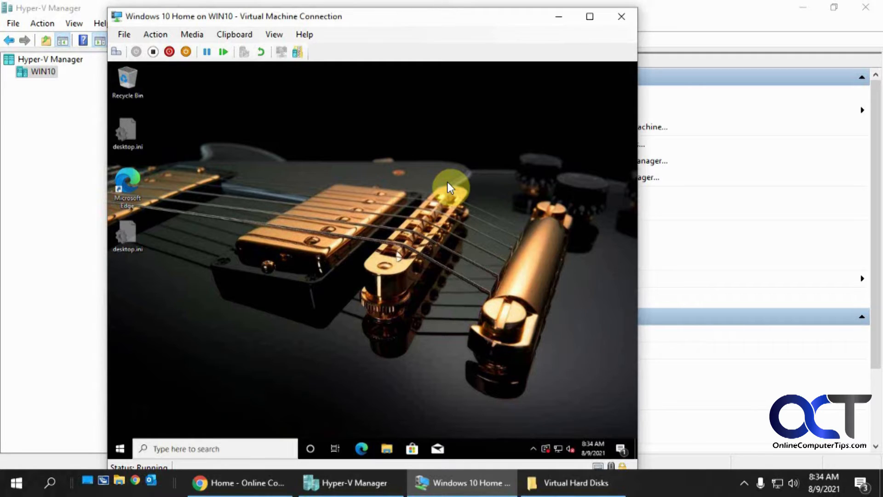
{"action": "mouse_move", "coordinate": [401, 247]}
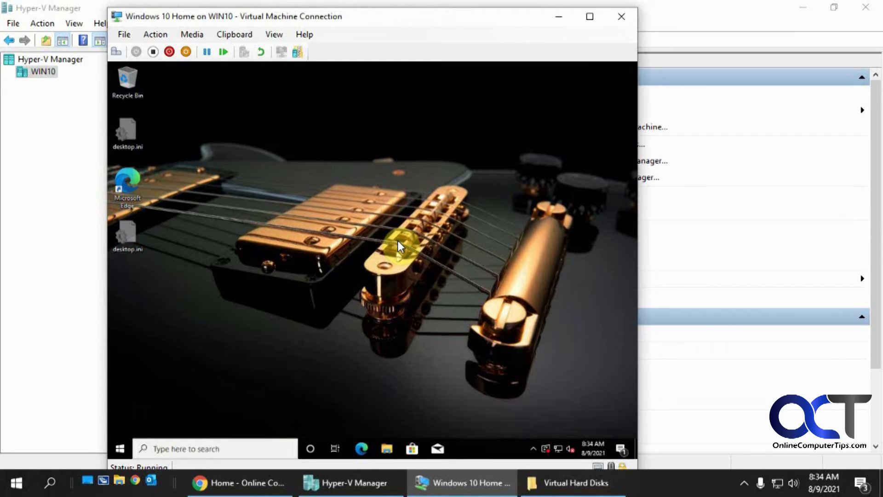
{"action": "mouse_move", "coordinate": [410, 230]}
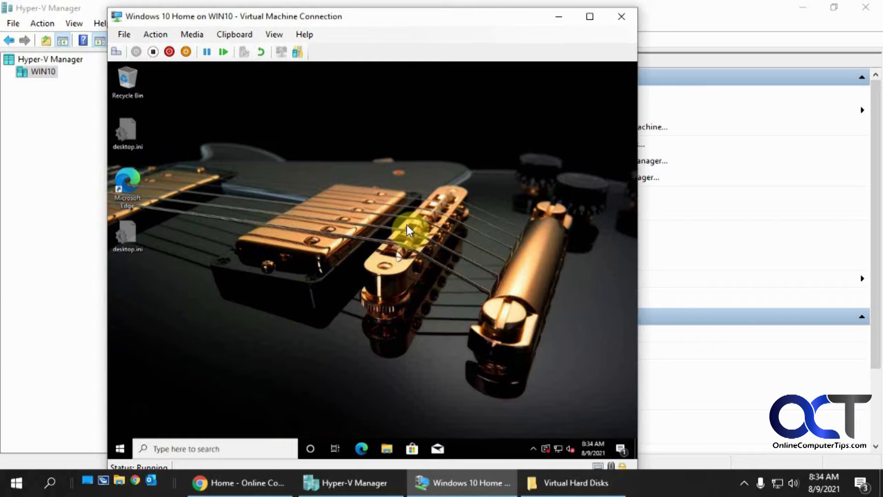
{"action": "mouse_move", "coordinate": [411, 225]}
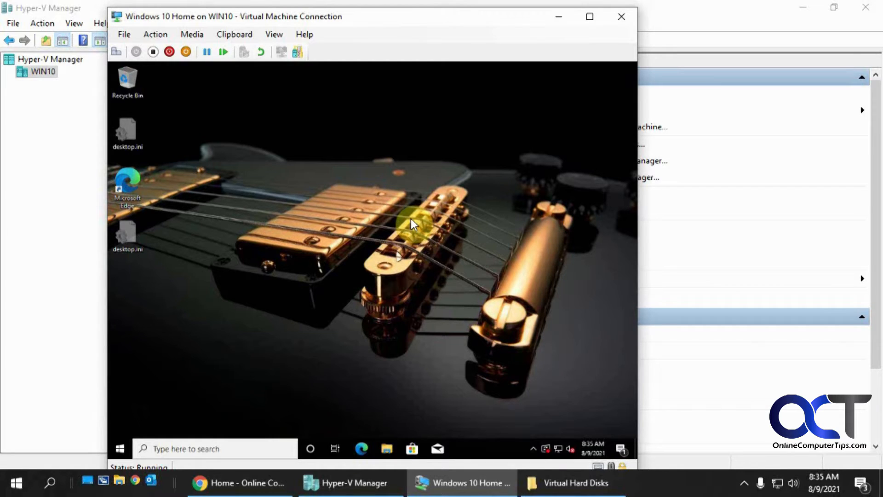
{"action": "mouse_move", "coordinate": [159, 26]}
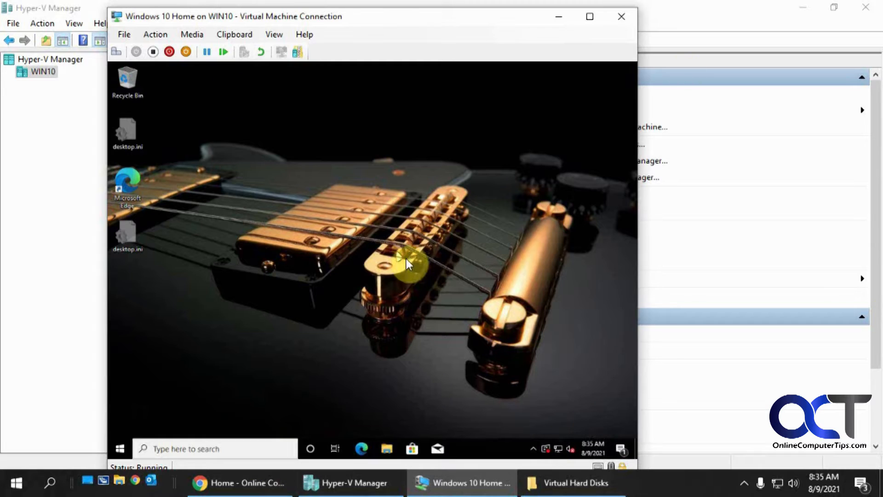
{"action": "mouse_move", "coordinate": [401, 191]}
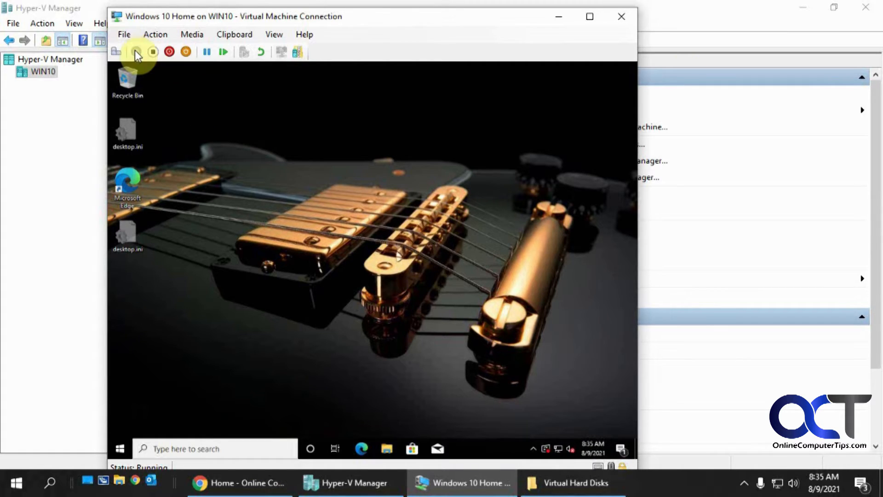
- View the VM's SCSI hard drive settings showing the Windows 10 Home.vhdx path on drive D
{"action": "left_click", "coordinate": [135, 52]}
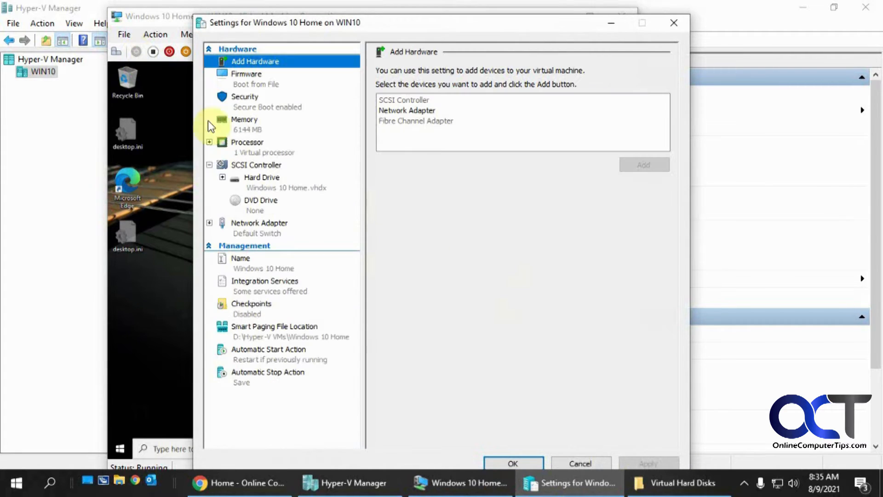
{"action": "left_click", "coordinate": [262, 177]}
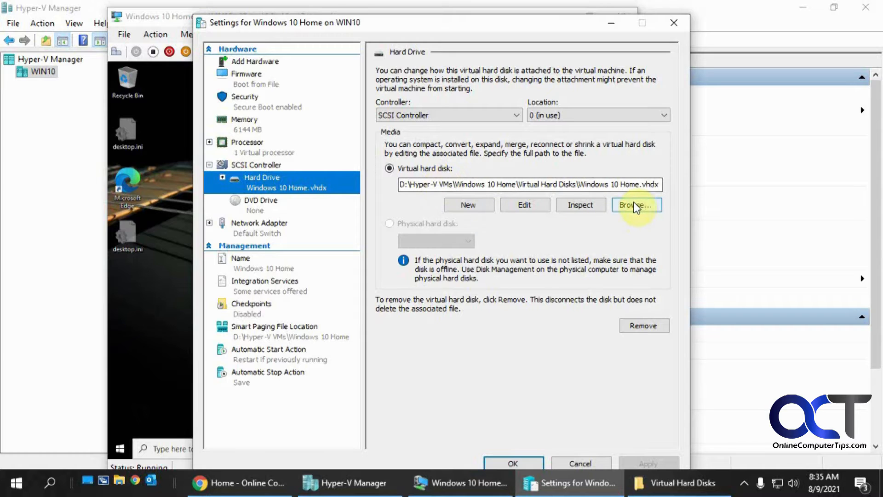
{"action": "left_click", "coordinate": [636, 204]}
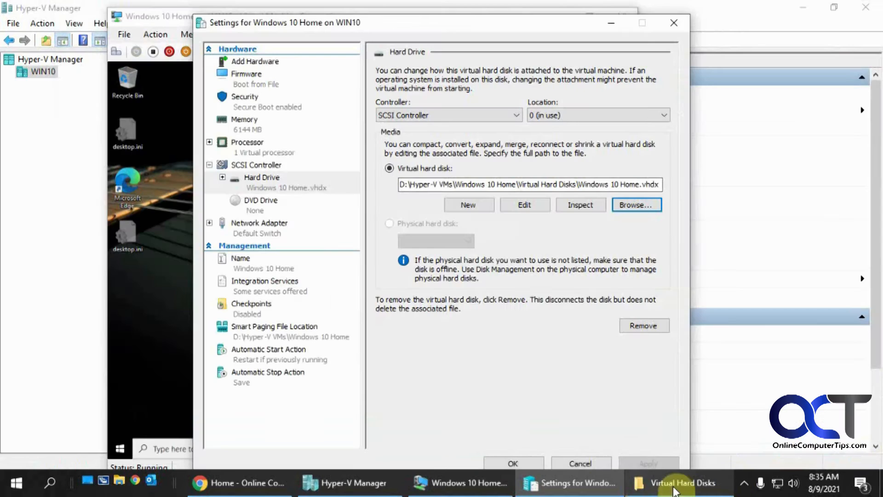
- Attempt to mount Windows 10 Home.vhdx from the Virtual Hard Disks folder and dismiss the file-in-use error
{"action": "left_click", "coordinate": [681, 483]}
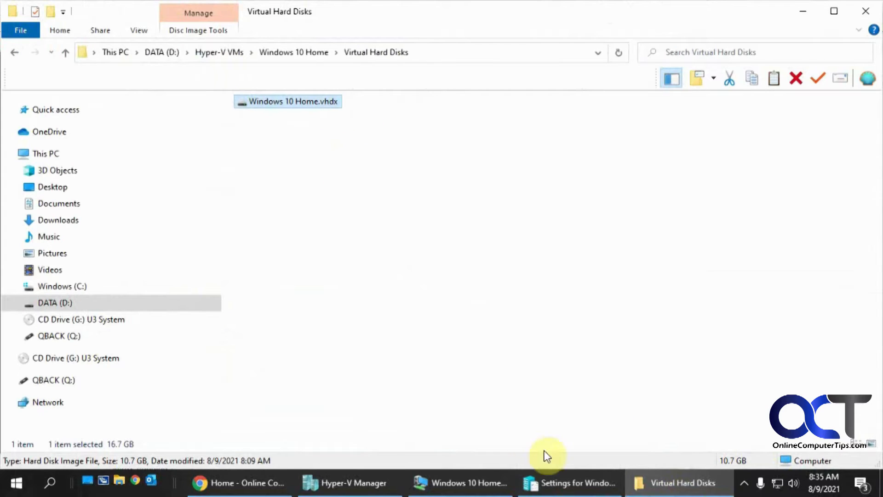
{"action": "mouse_move", "coordinate": [338, 157]}
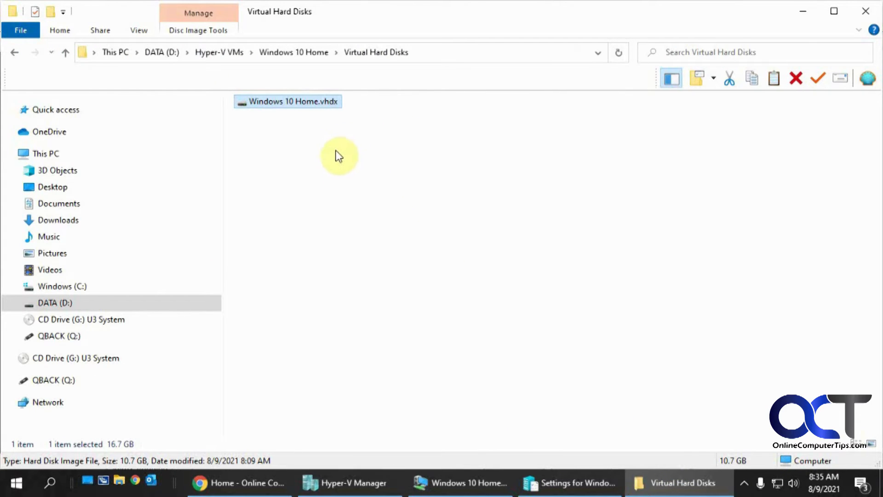
{"action": "right_click", "coordinate": [288, 101]}
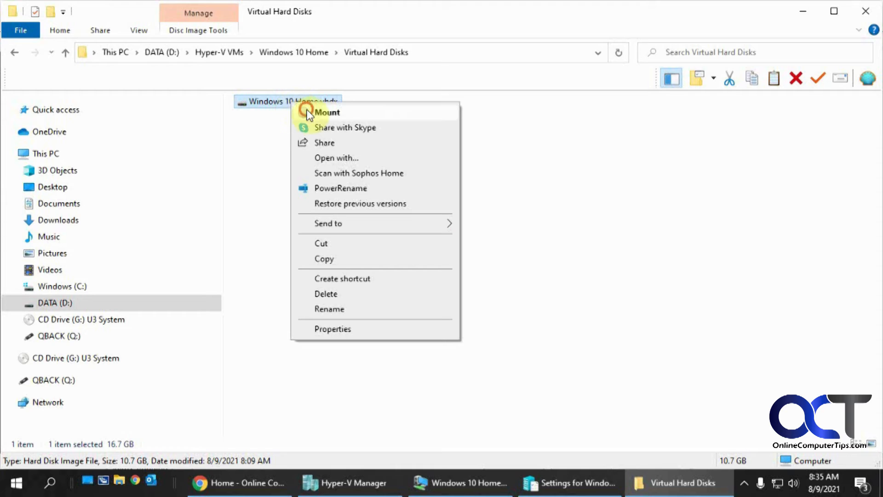
{"action": "left_click", "coordinate": [327, 113]}
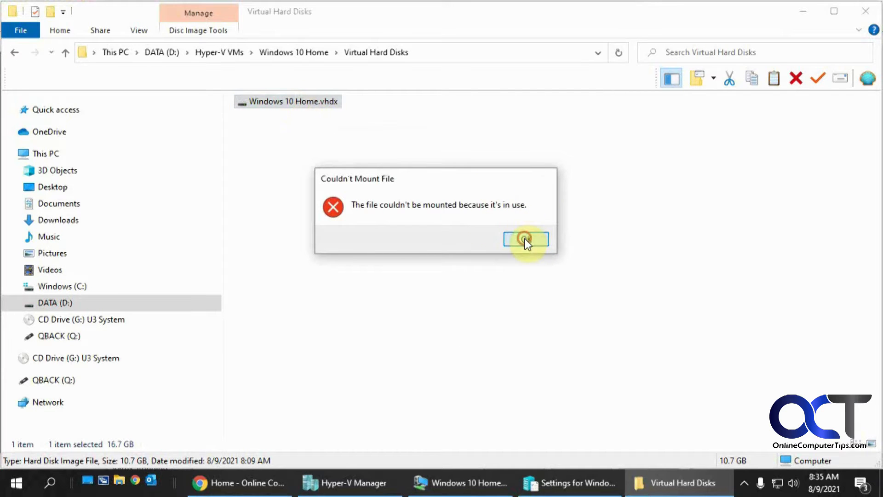
{"action": "left_click", "coordinate": [526, 239]}
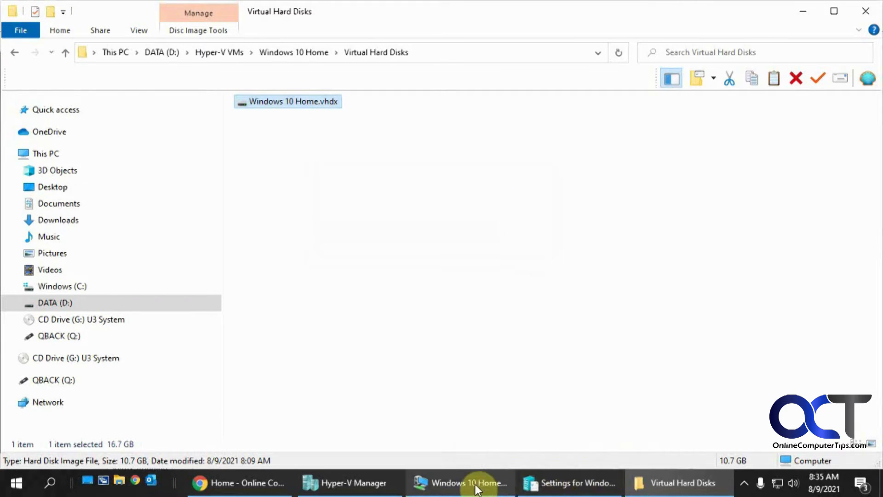
{"action": "mouse_move", "coordinate": [460, 483]}
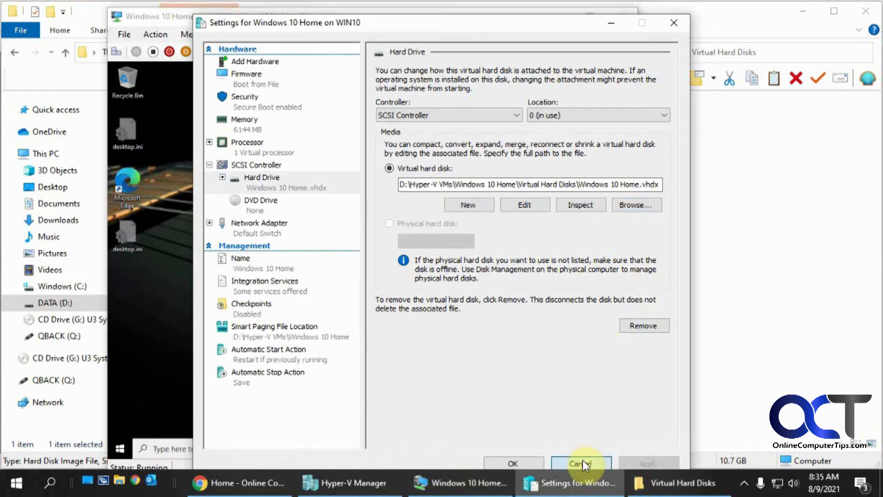
- Cancel the VM settings and shut down the Windows 10 Home VM from its Start menu
{"action": "left_click", "coordinate": [581, 463]}
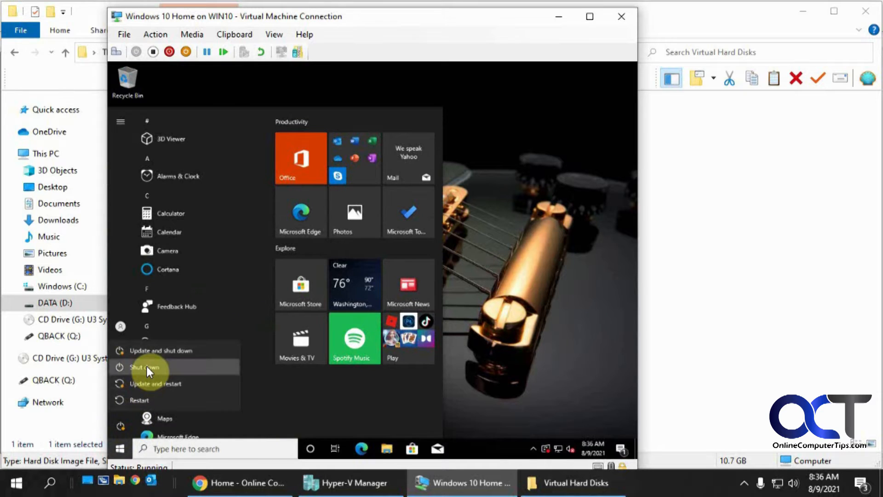
{"action": "left_click", "coordinate": [144, 367]}
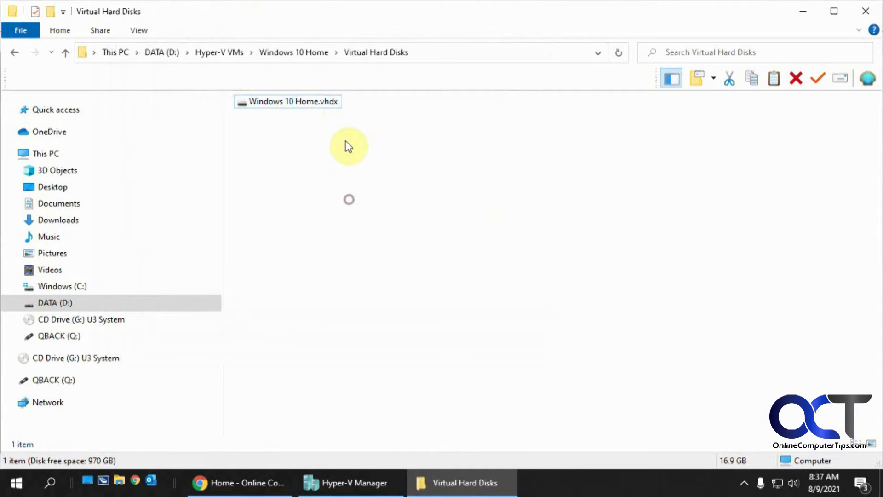
{"action": "mouse_move", "coordinate": [313, 148]}
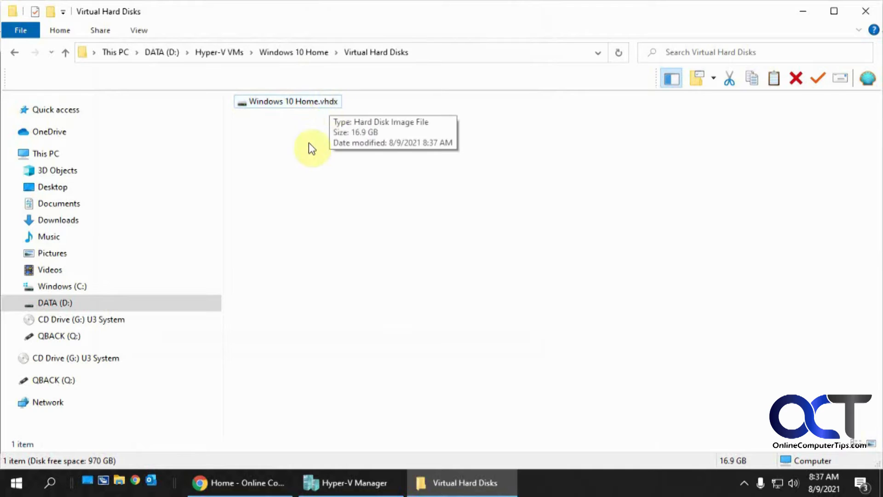
- Mount Windows 10 Home.vhdx so it appears as Local Disk (F:)
{"action": "right_click", "coordinate": [287, 101]}
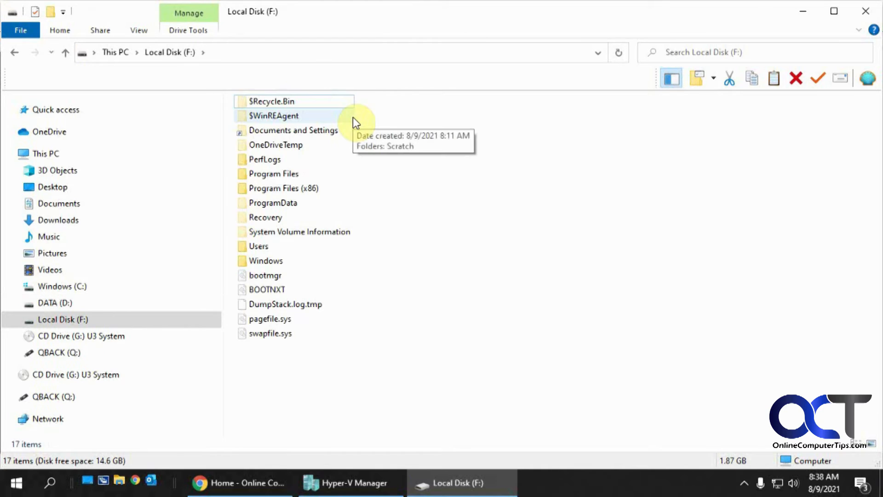
{"action": "mouse_move", "coordinate": [358, 165]}
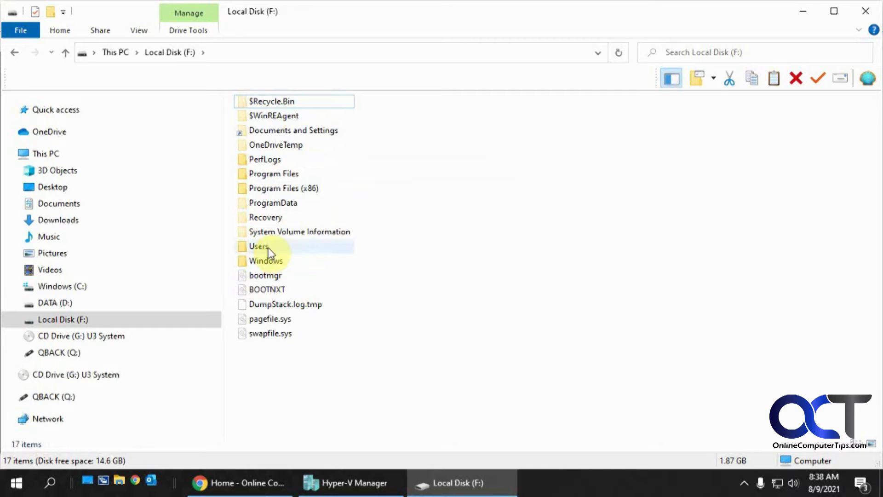
- Create a new empty text document in the jims4 user's Desktop folder on the mounted disk
{"action": "double_click", "coordinate": [258, 246]}
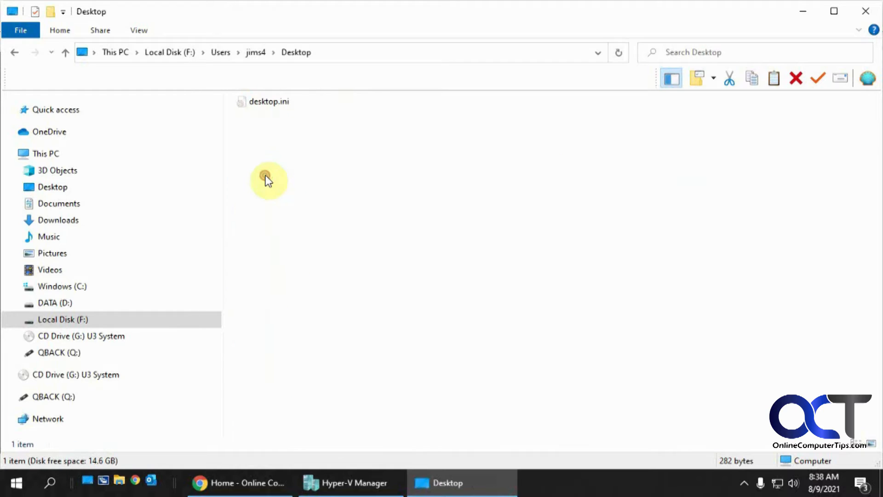
{"action": "right_click", "coordinate": [268, 181]}
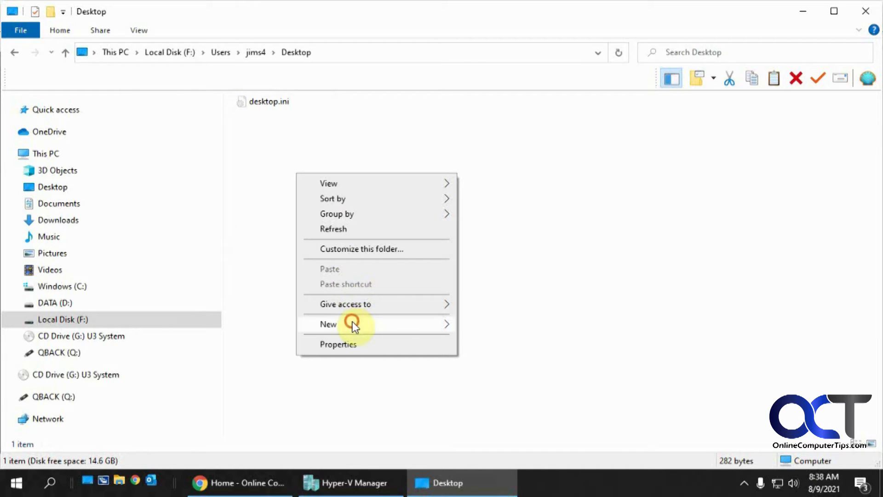
{"action": "left_click", "coordinate": [328, 324]}
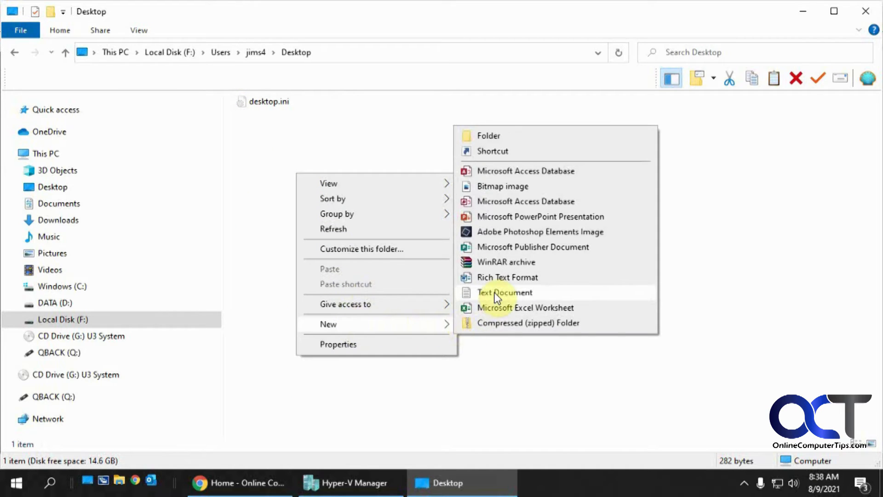
{"action": "left_click", "coordinate": [505, 292]}
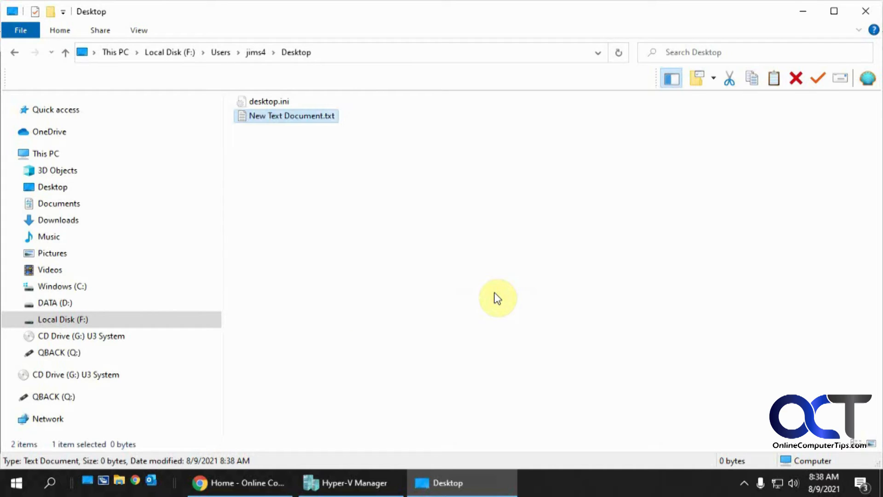
{"action": "mouse_move", "coordinate": [119, 483]}
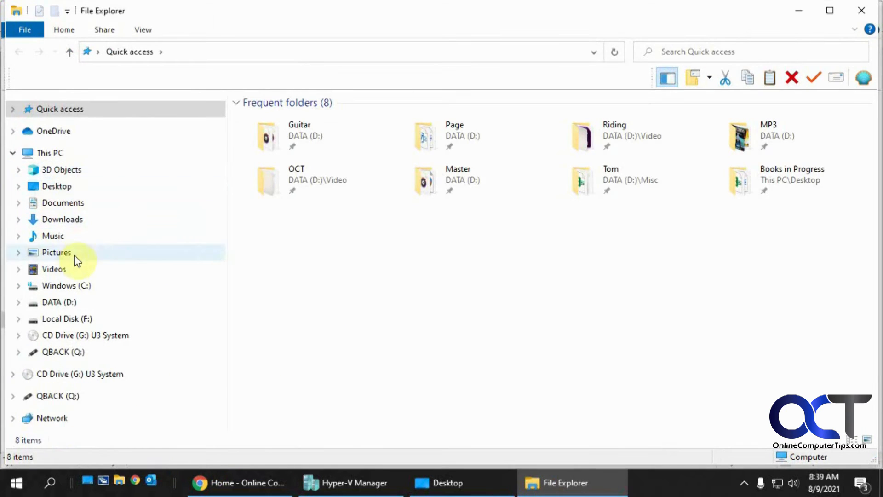
- Copy DELLMUP.log from C:\Dell's log folder to the mounted disk's Desktop folder
{"action": "left_click", "coordinate": [66, 285]}
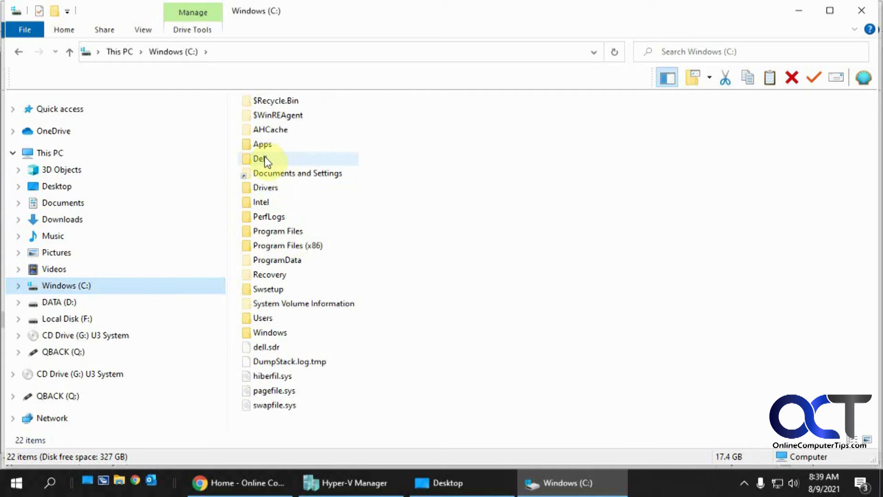
{"action": "double_click", "coordinate": [261, 158]}
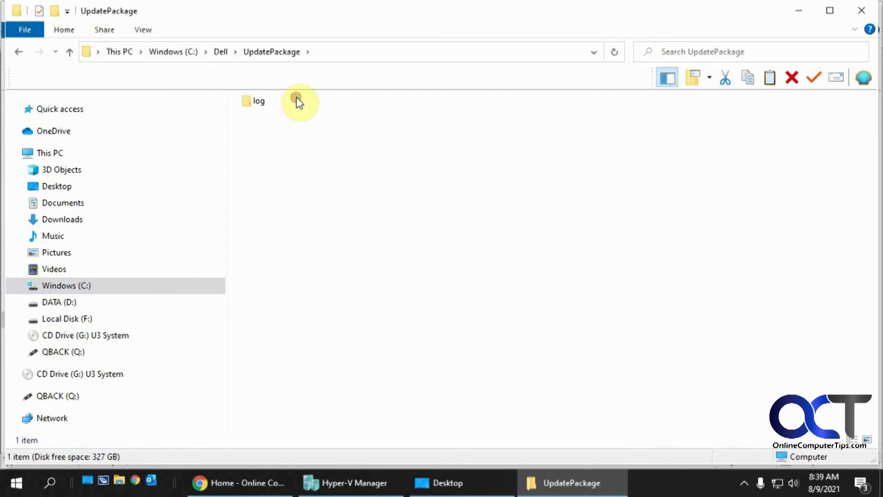
{"action": "double_click", "coordinate": [258, 101]}
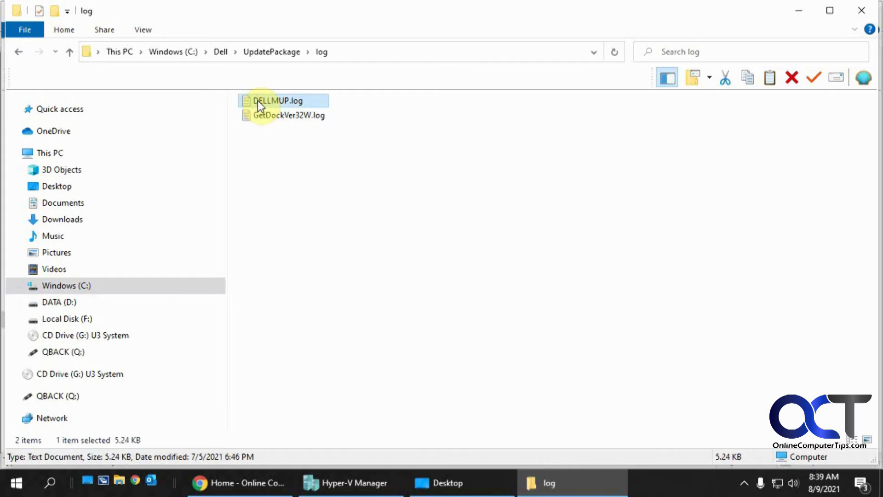
{"action": "left_click", "coordinate": [445, 483]}
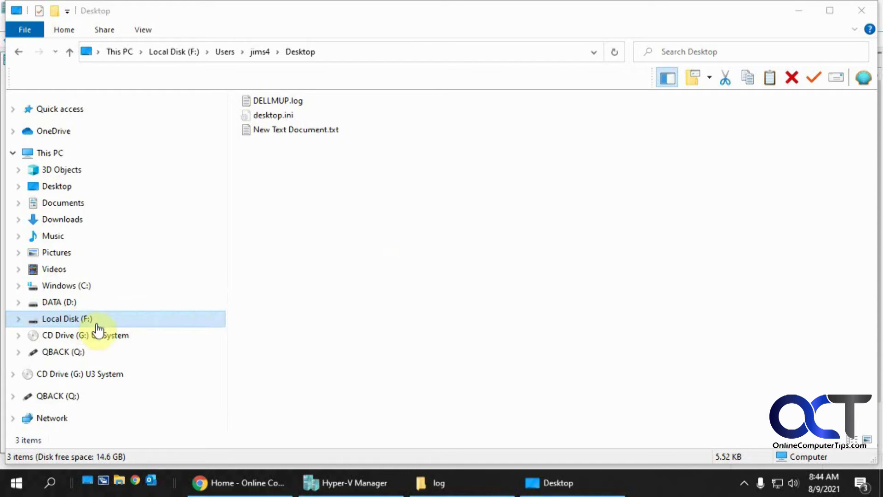
- Eject Local Disk (F:) from the host
{"action": "right_click", "coordinate": [66, 318]}
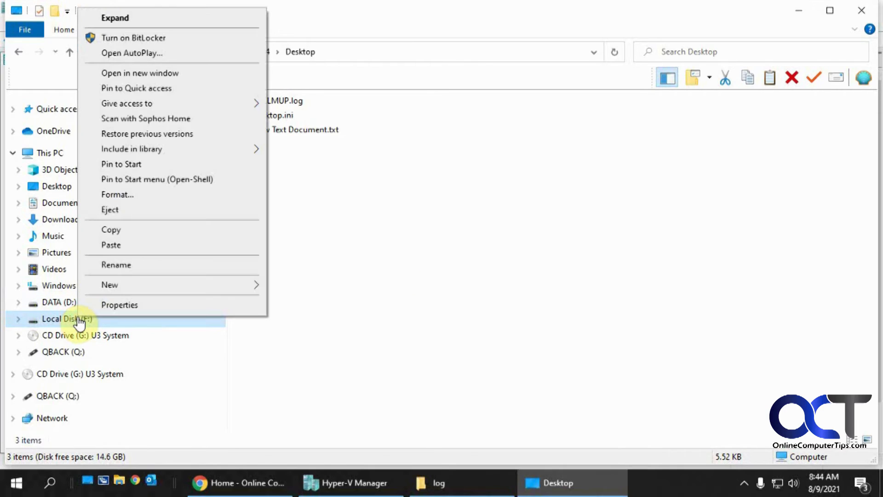
{"action": "mouse_move", "coordinate": [122, 210]}
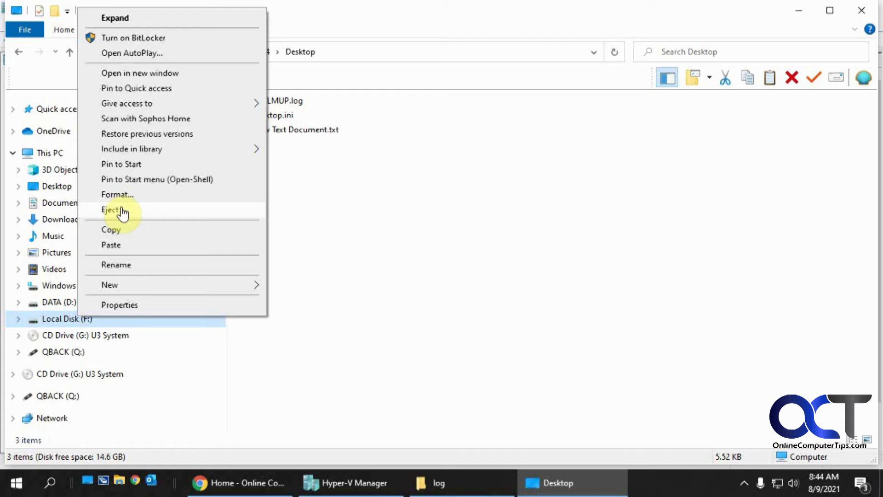
{"action": "left_click", "coordinate": [344, 483]}
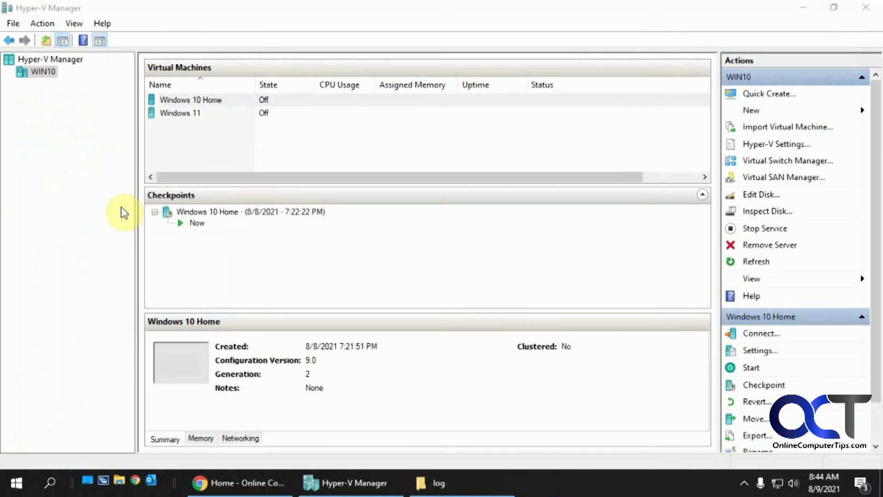
- Connect to the Windows 10 Home VM and start it so its desktop shows the copied files
{"action": "left_click", "coordinate": [191, 99]}
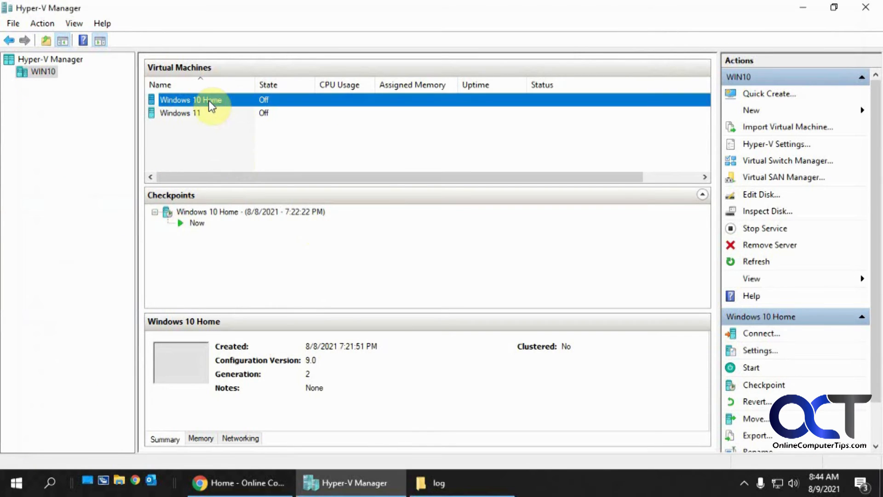
{"action": "left_click", "coordinate": [760, 333]}
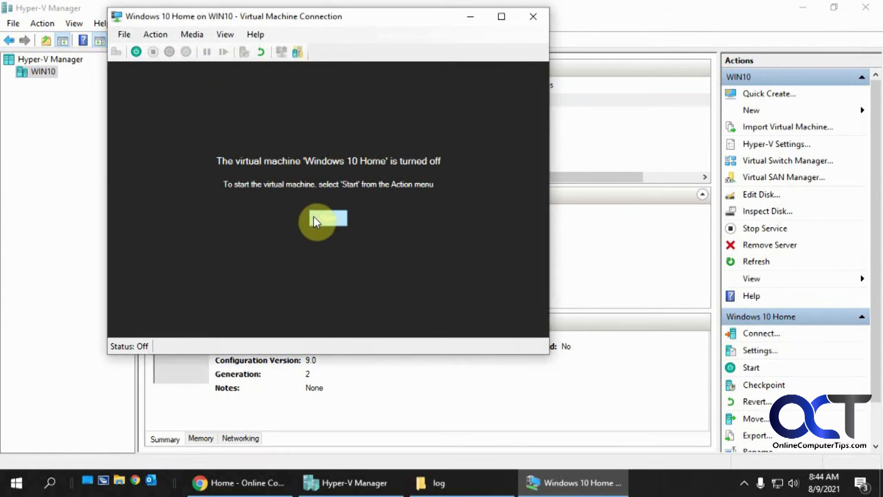
{"action": "left_click", "coordinate": [751, 367]}
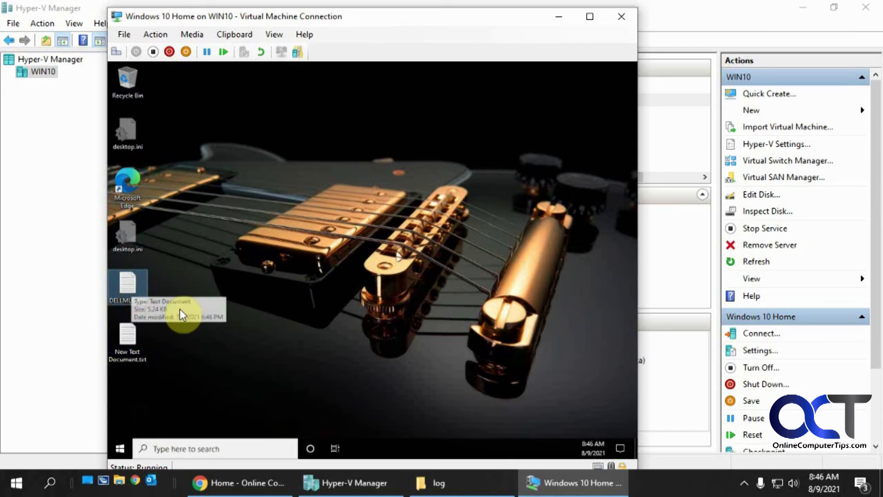
{"action": "mouse_move", "coordinate": [340, 357]}
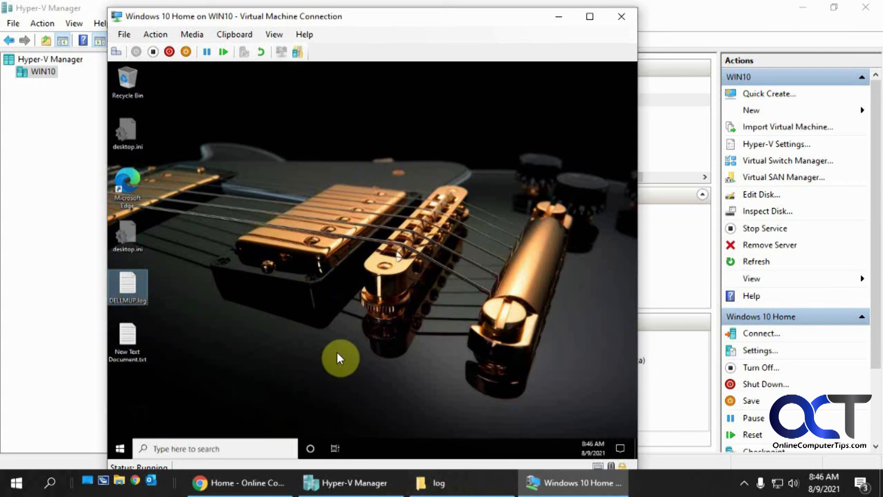
{"action": "mouse_move", "coordinate": [267, 315]}
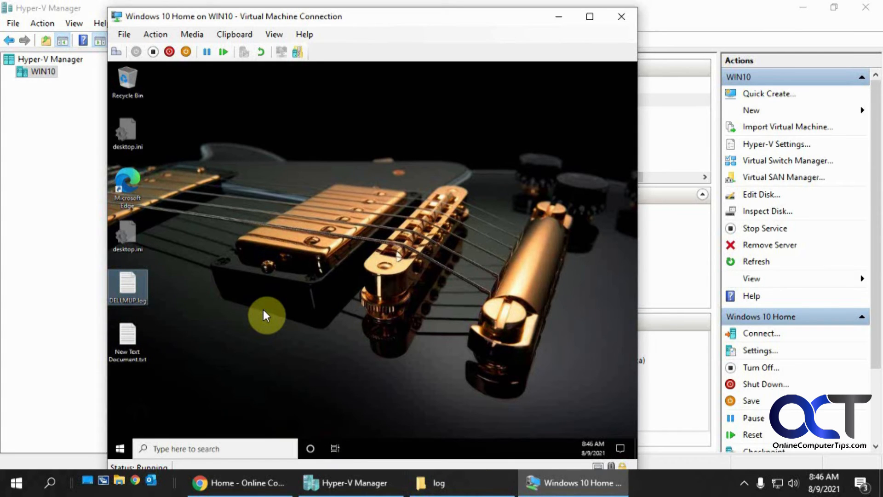
{"action": "mouse_move", "coordinate": [185, 29]}
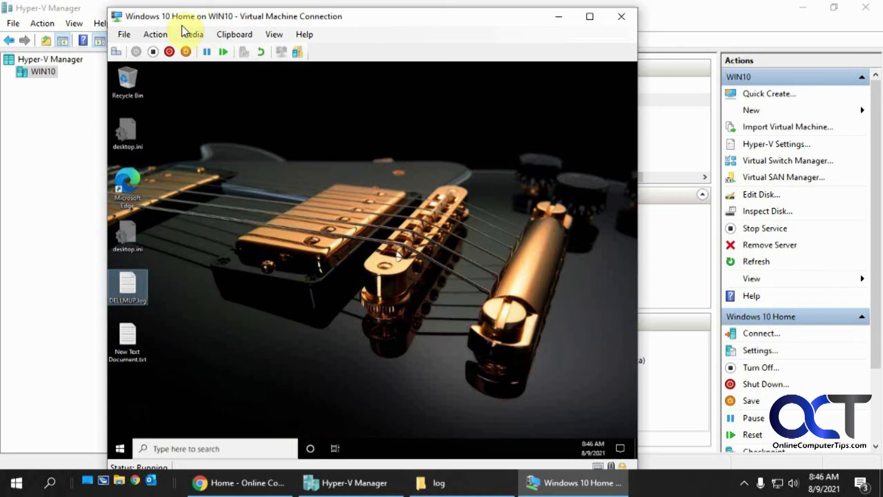
{"action": "mouse_move", "coordinate": [350, 483]}
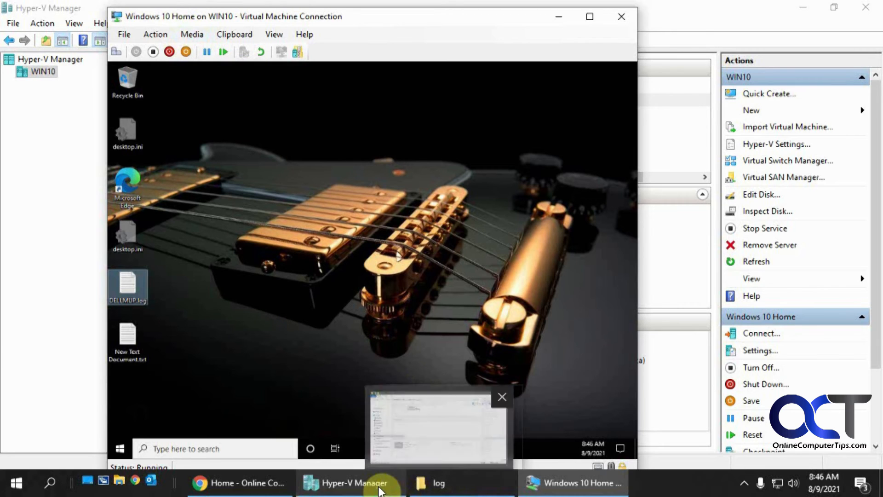
{"action": "mouse_move", "coordinate": [425, 483]}
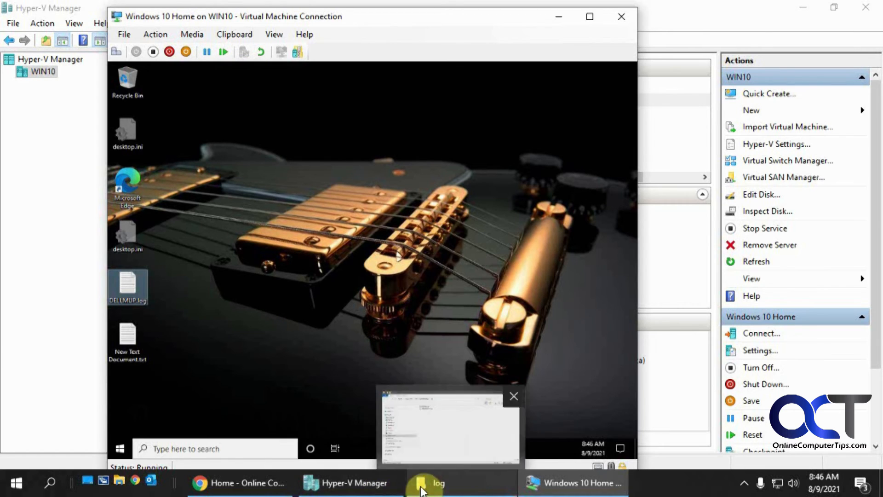
- Review the running VM's hard drive setting for Windows 10 Home.vhdx and its 16.9 GB file in Explorer
{"action": "left_click", "coordinate": [345, 483]}
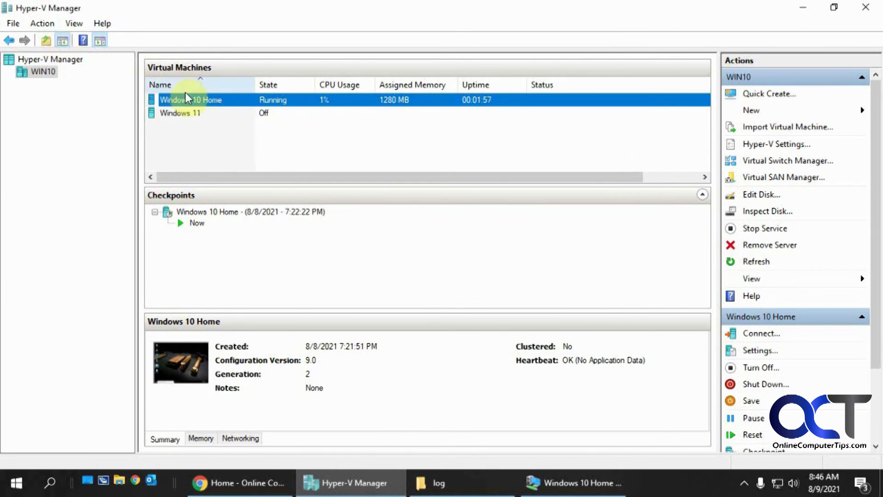
{"action": "mouse_move", "coordinate": [215, 133]}
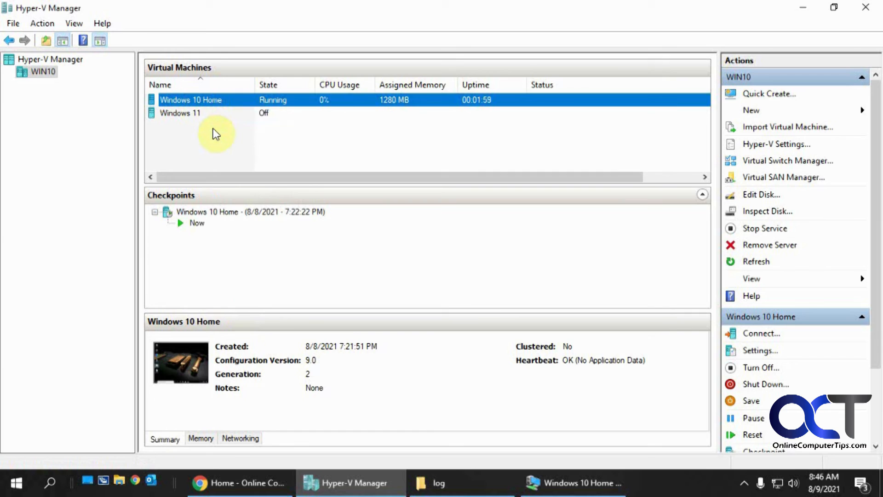
{"action": "left_click", "coordinate": [760, 350]}
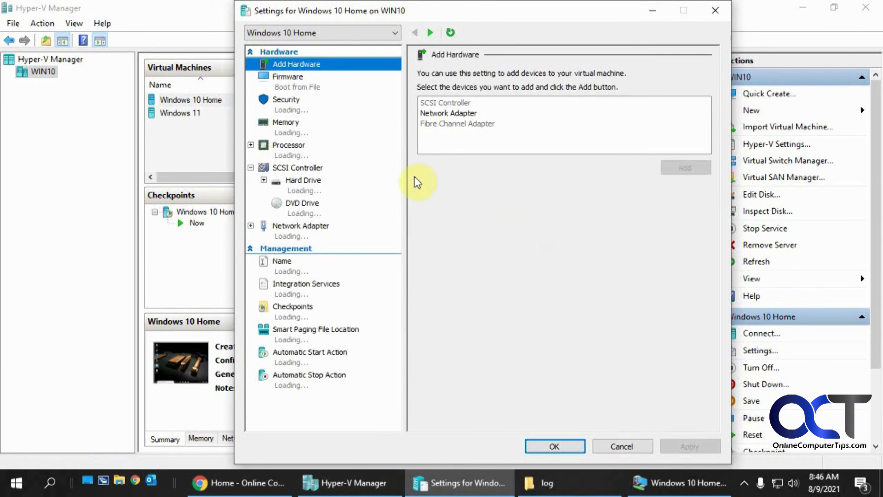
{"action": "left_click", "coordinate": [302, 179]}
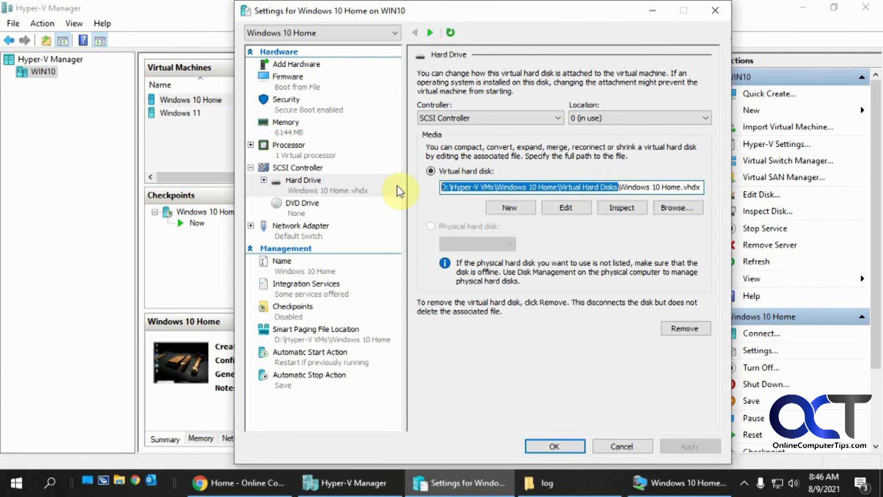
{"action": "mouse_move", "coordinate": [693, 188]}
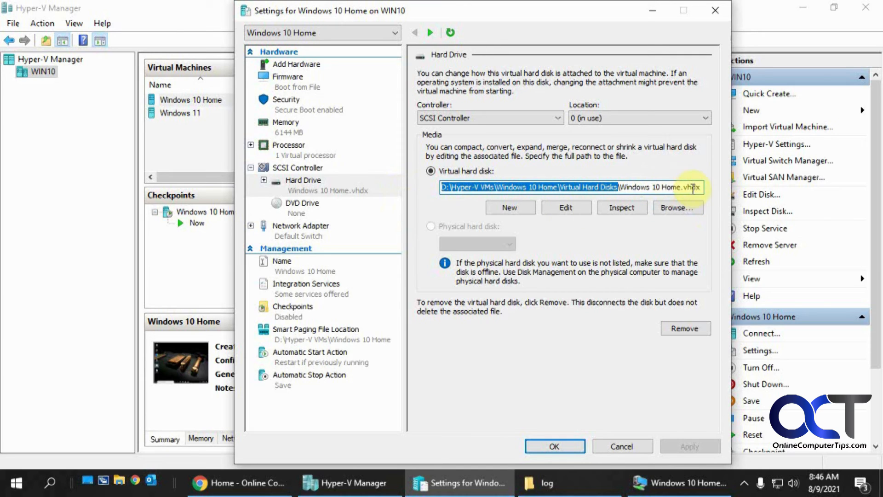
{"action": "mouse_move", "coordinate": [99, 490]}
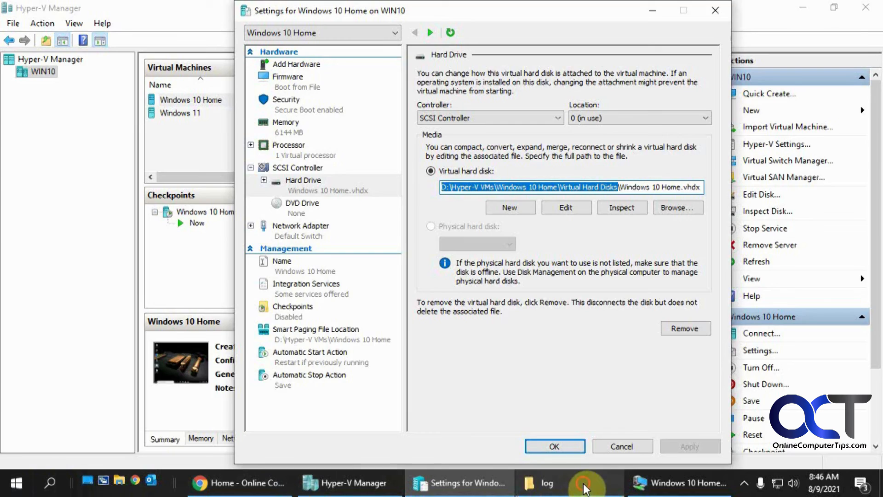
{"action": "left_click", "coordinate": [546, 483]}
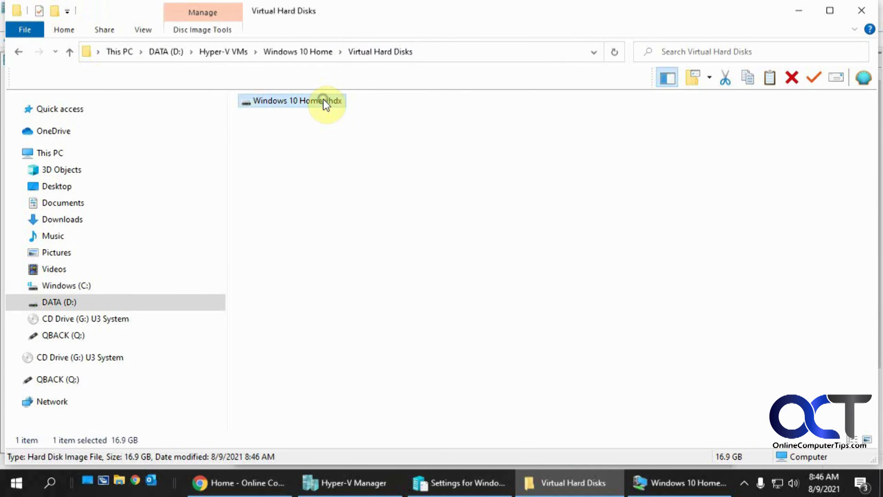
{"action": "right_click", "coordinate": [298, 101]}
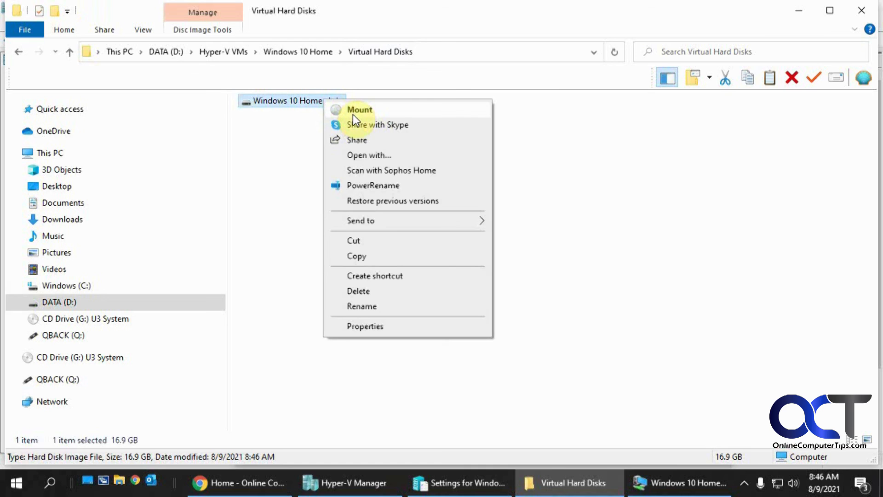
{"action": "mouse_move", "coordinate": [95, 312]}
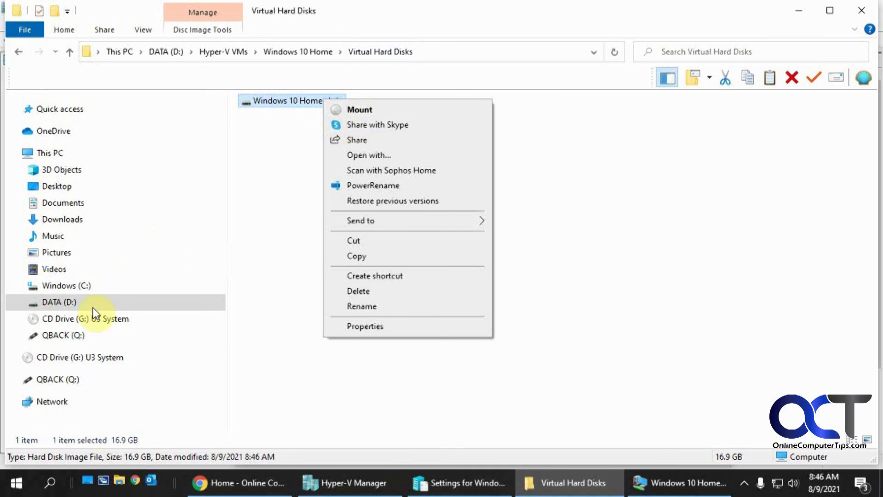
{"action": "mouse_move", "coordinate": [69, 307]}
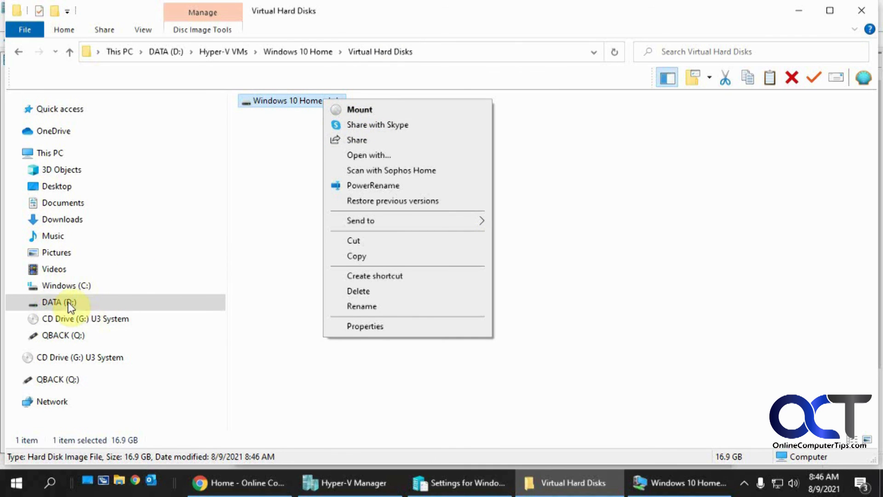
{"action": "mouse_move", "coordinate": [314, 258]}
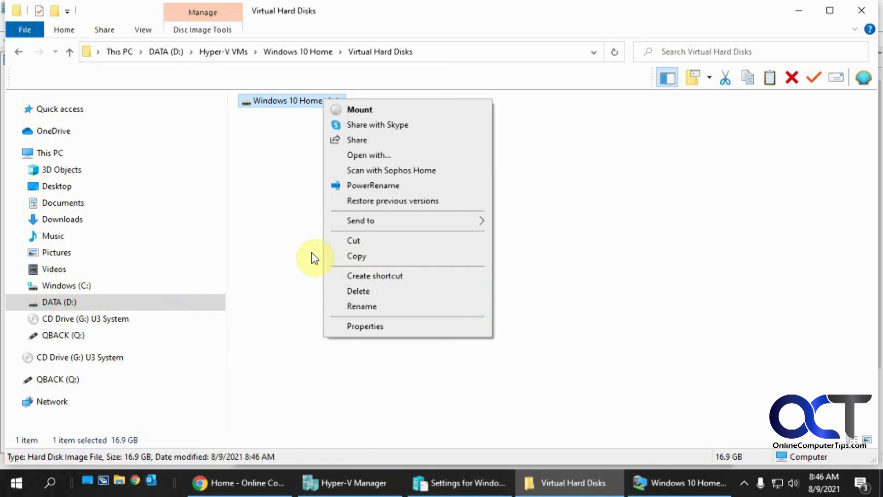
{"action": "left_click", "coordinate": [308, 255]}
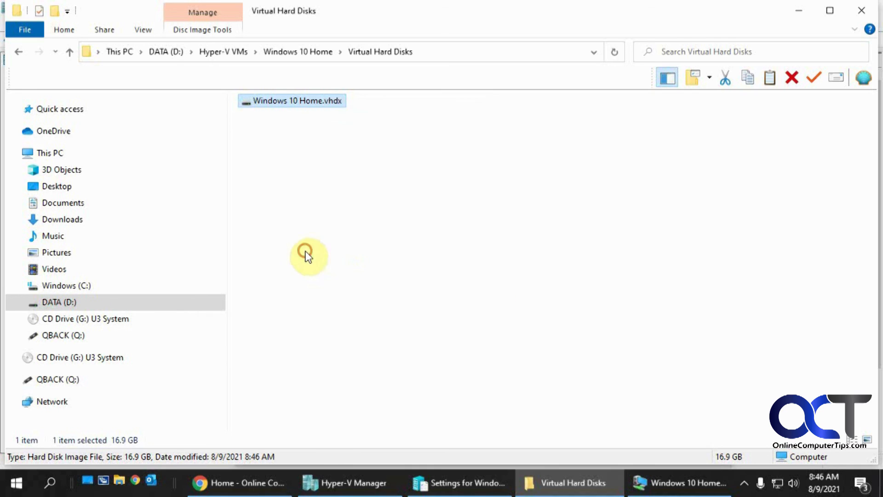
{"action": "left_click", "coordinate": [307, 255]}
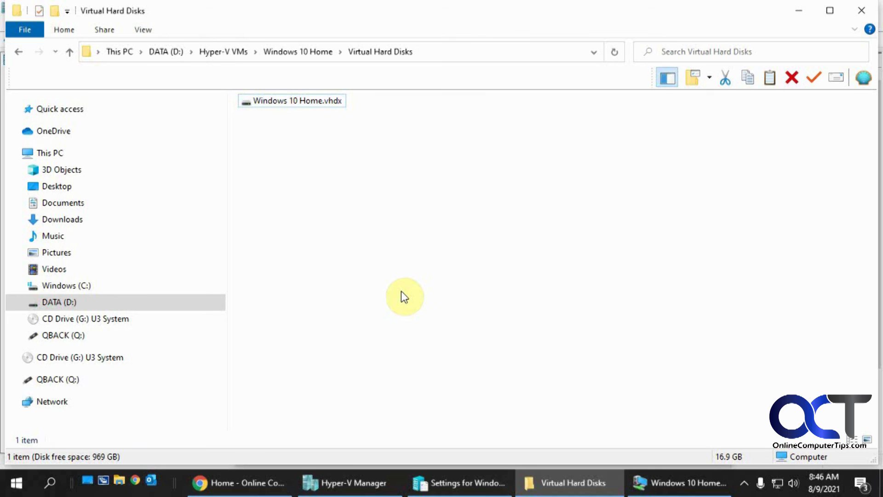